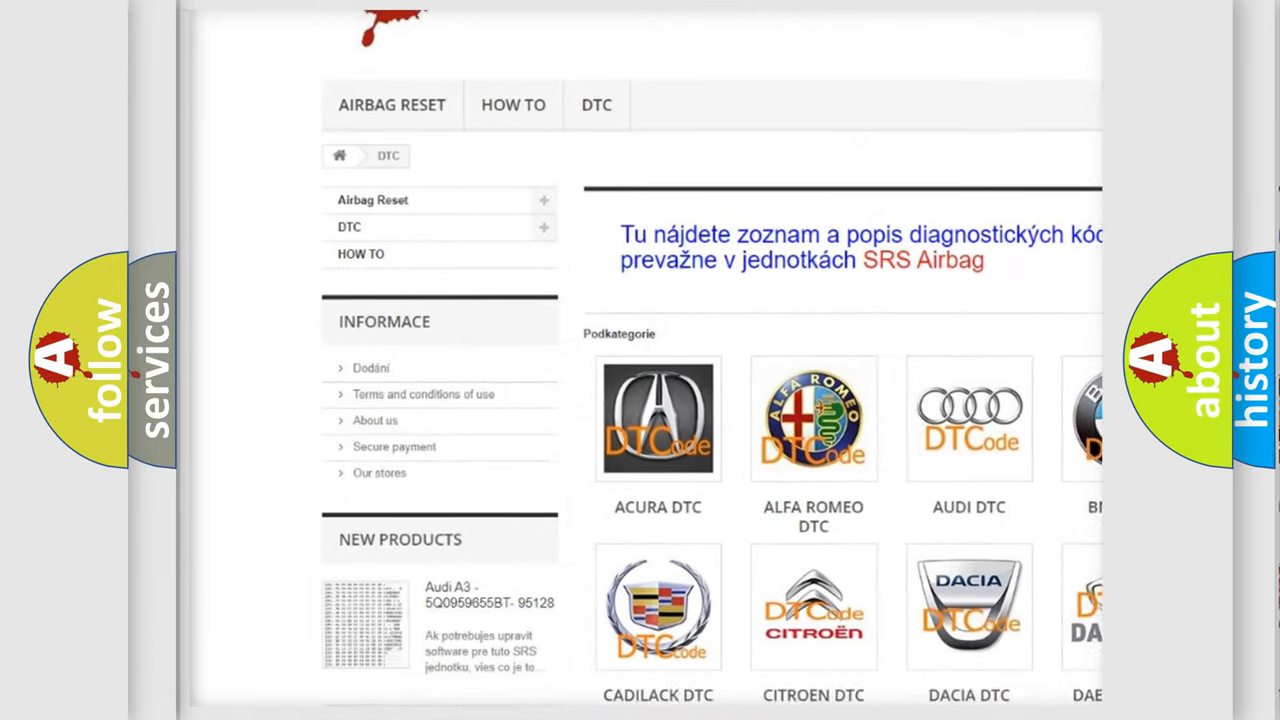
Open the AUDI DTC tile from the Podkategorie grid to list Audi diagnostic codes.
scroll("down", 3)
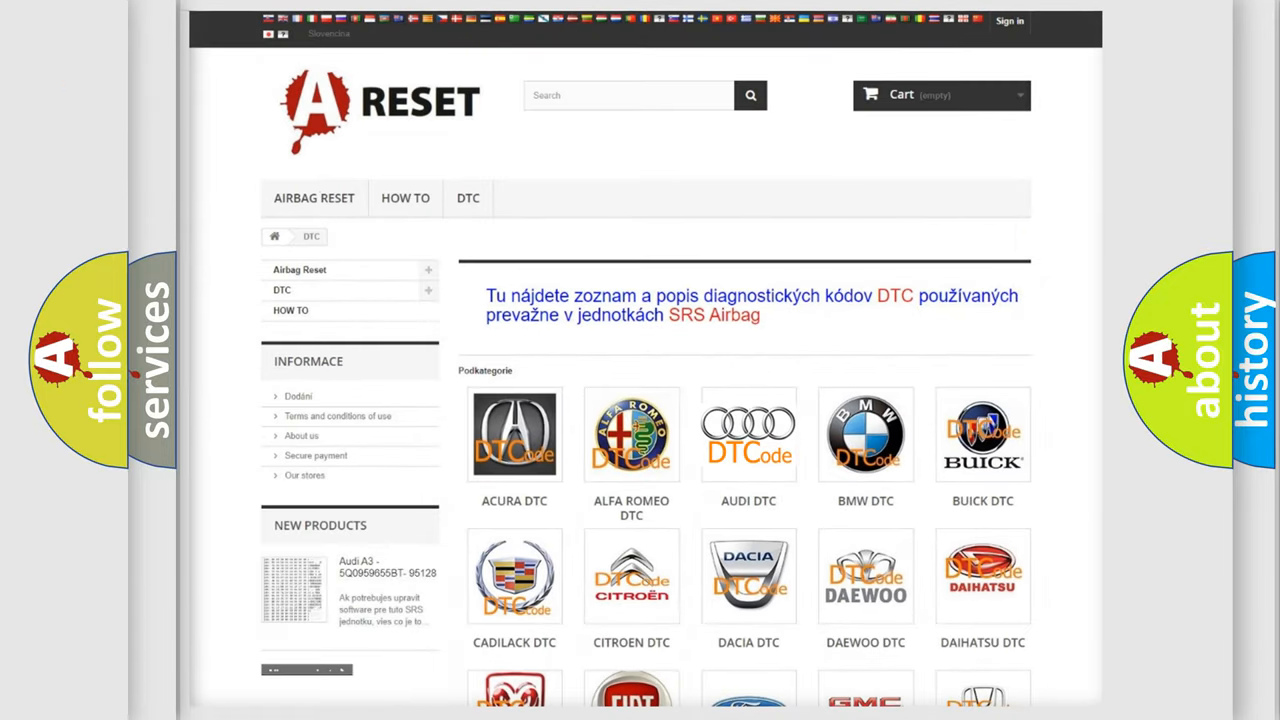
left_click(748, 434)
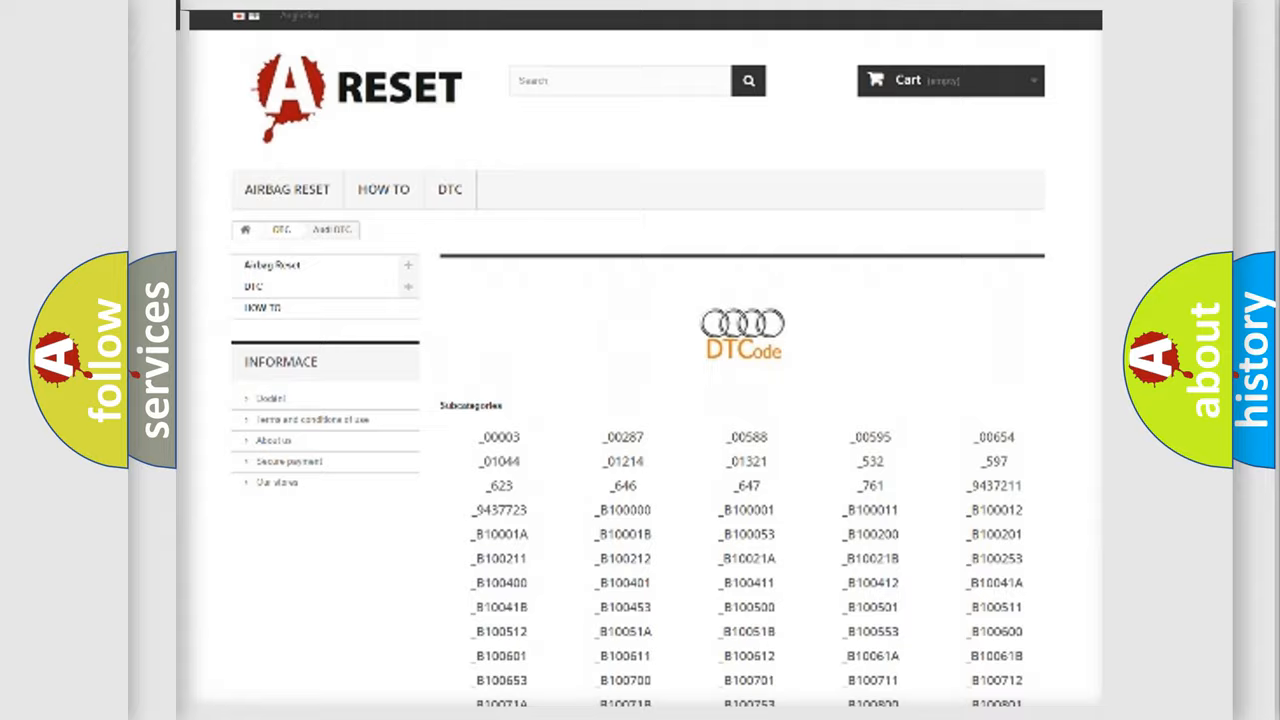